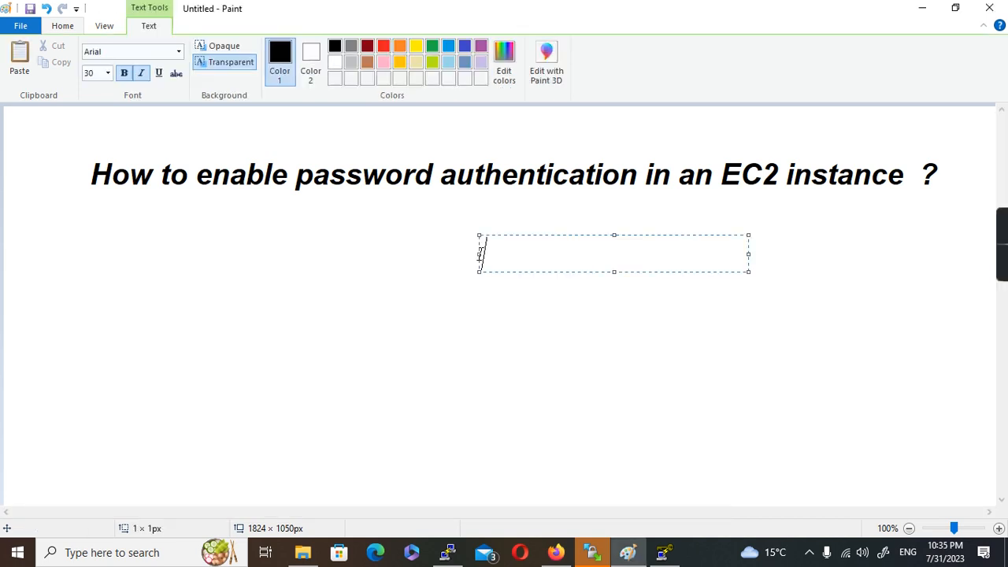
Type 'username & password' in the text box below the password-authentication title.
type("user")
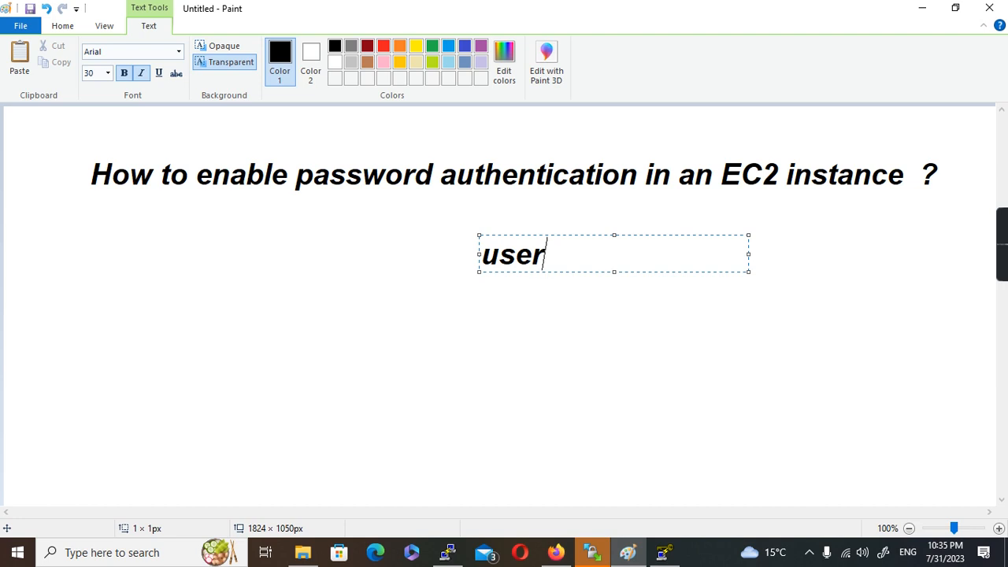
type("name & pass")
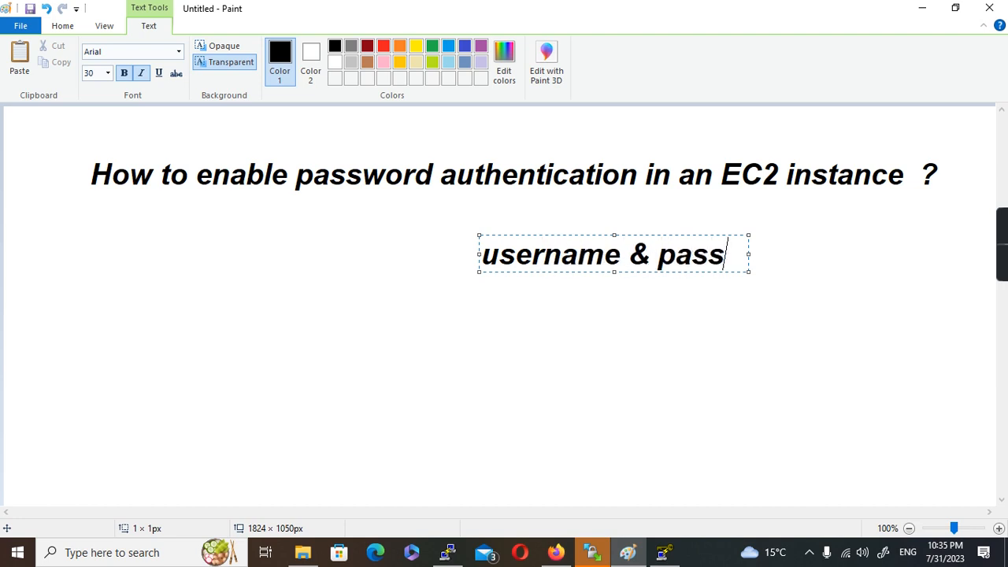
type("word")
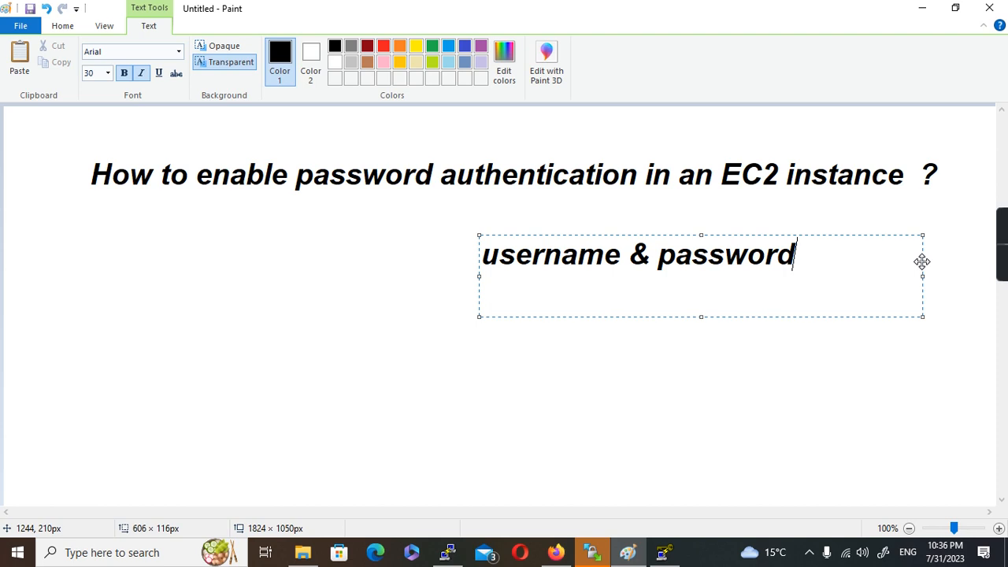
mouse_move(920, 272)
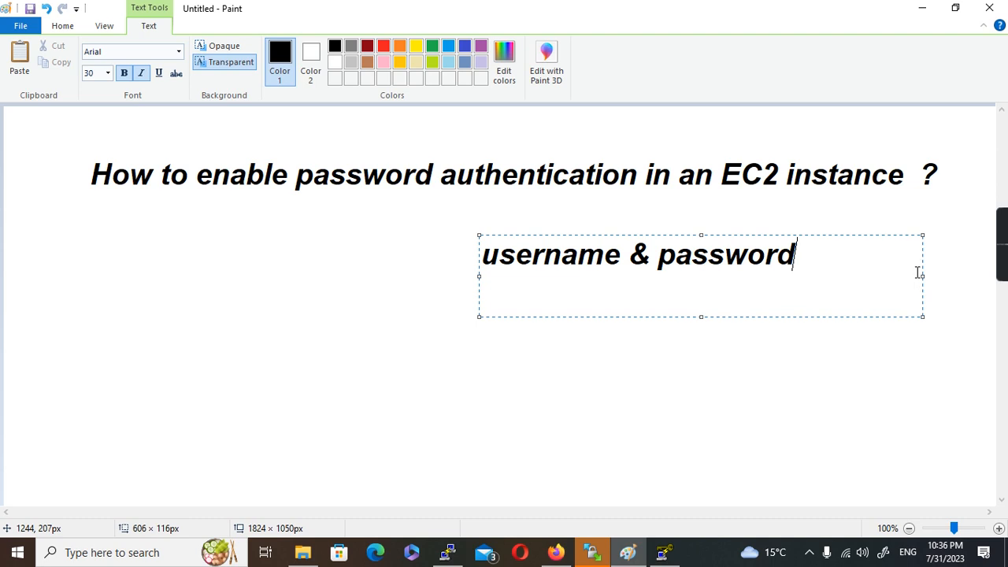
Add the user02 account on the instance with sudo useradd user02.
left_click(447, 552)
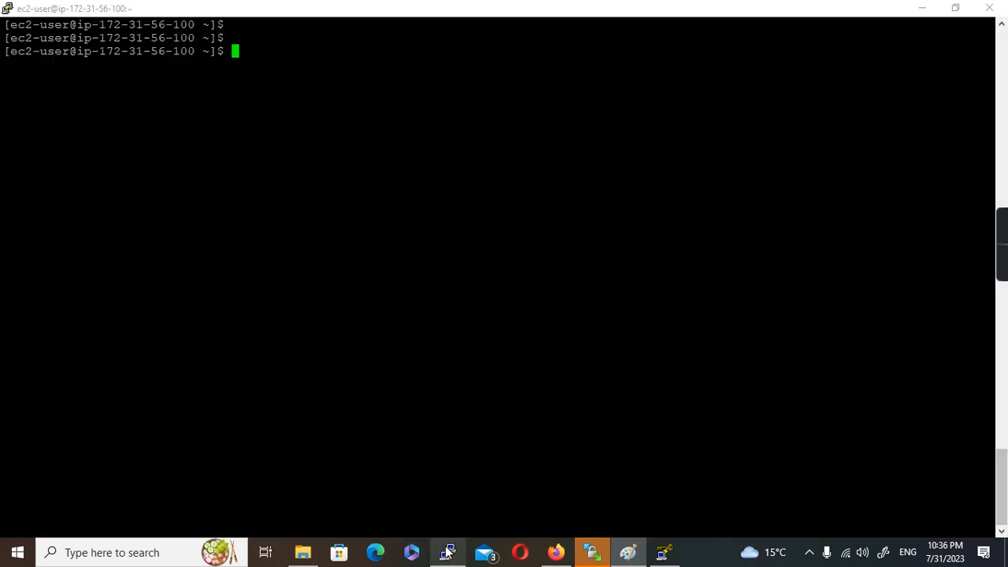
mouse_move(599, 279)
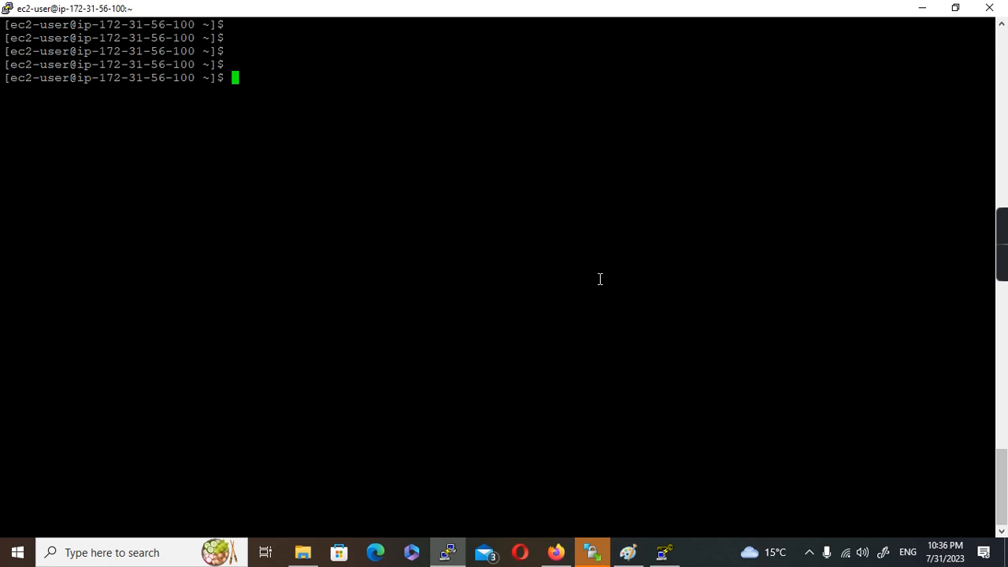
type("sudo")
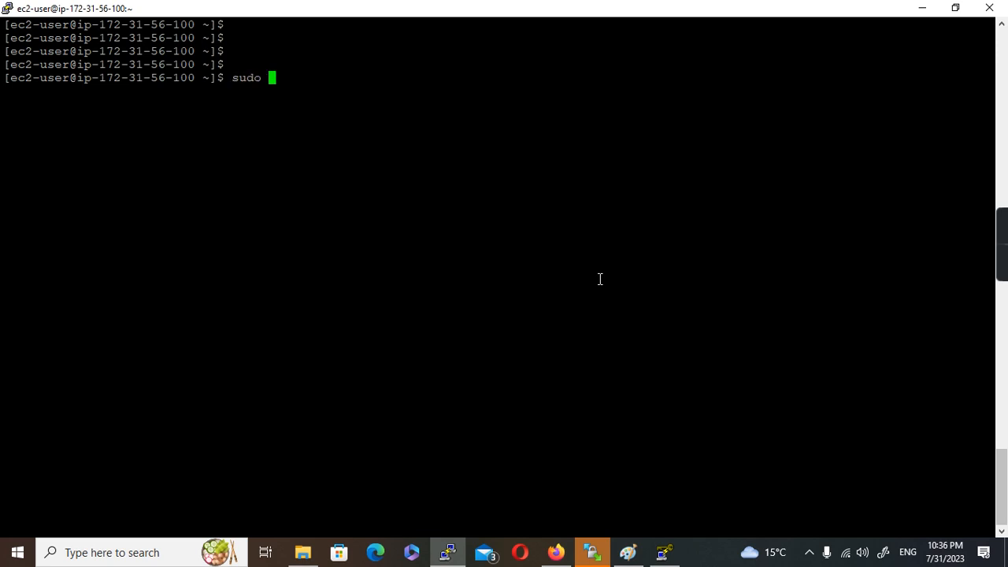
type("useradd")
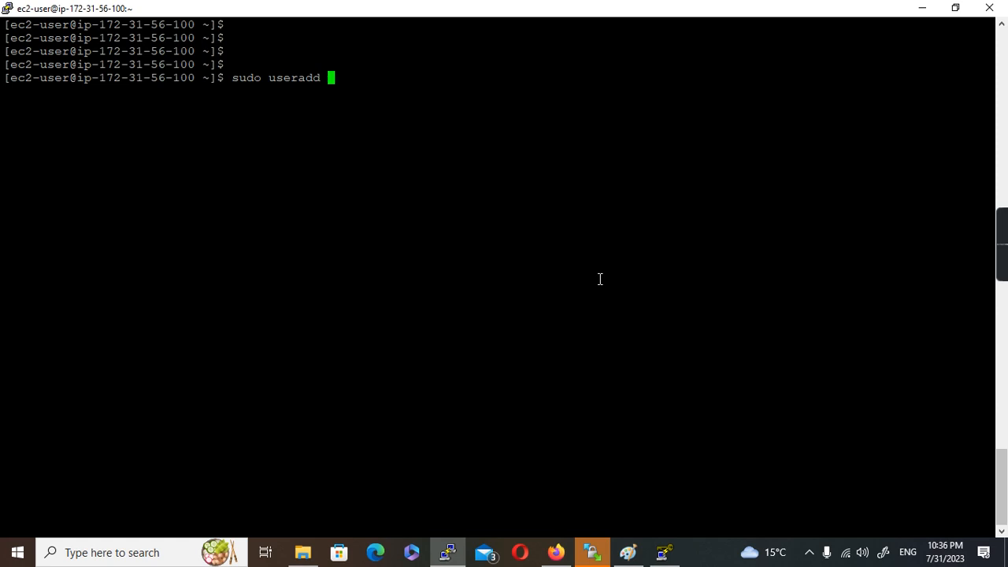
type("user")
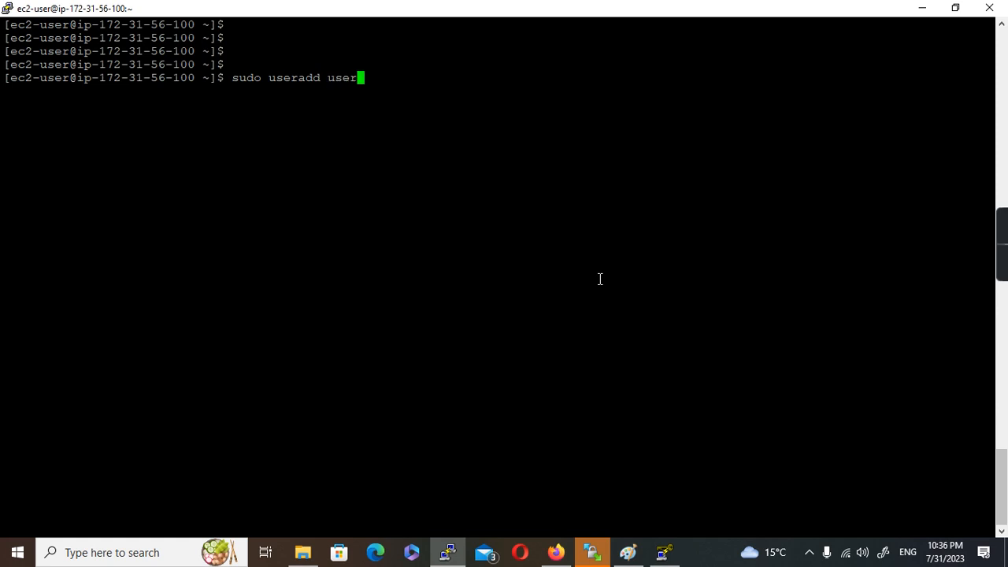
key("Return")
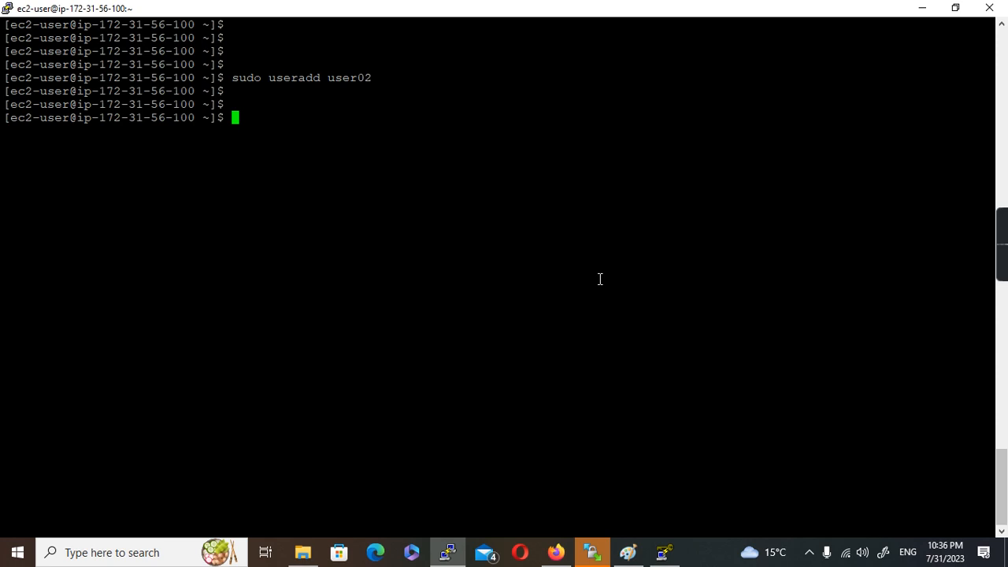
Become root with sudo su -, open /etc/ssh/sshd_config in nano, exit, and select its path.
type("sudo su -")
type("nano")
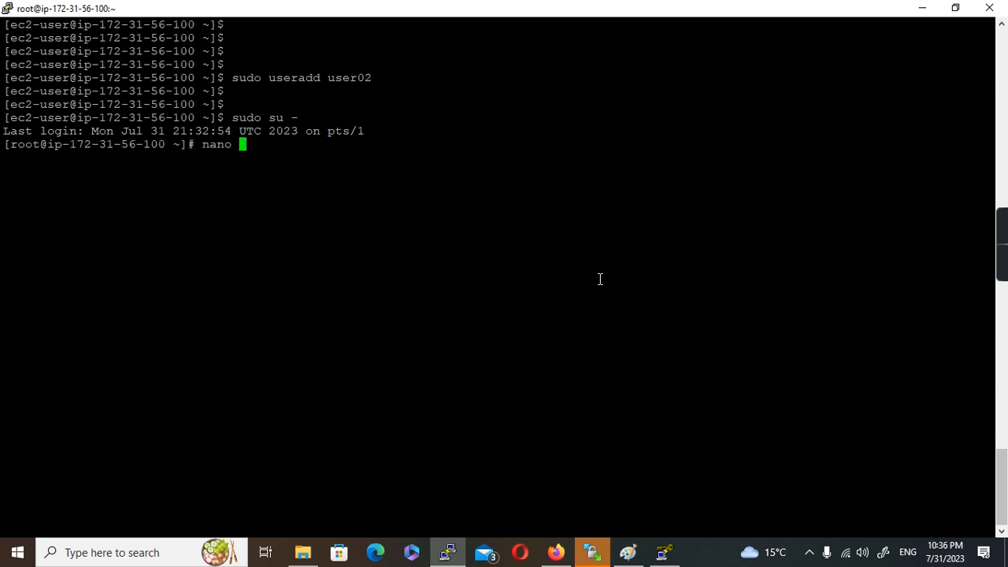
type("/")
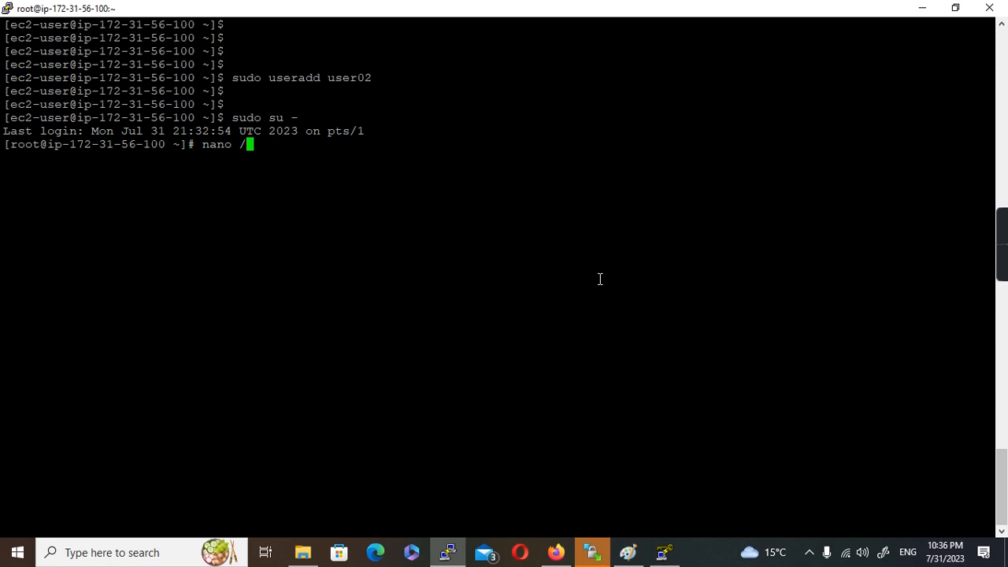
type("e")
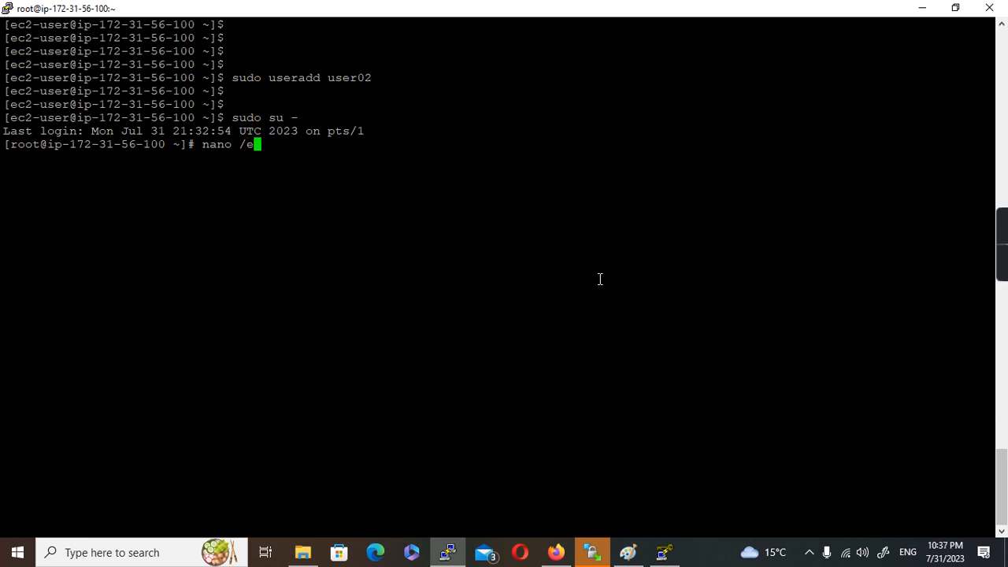
type("tc/ssh/")
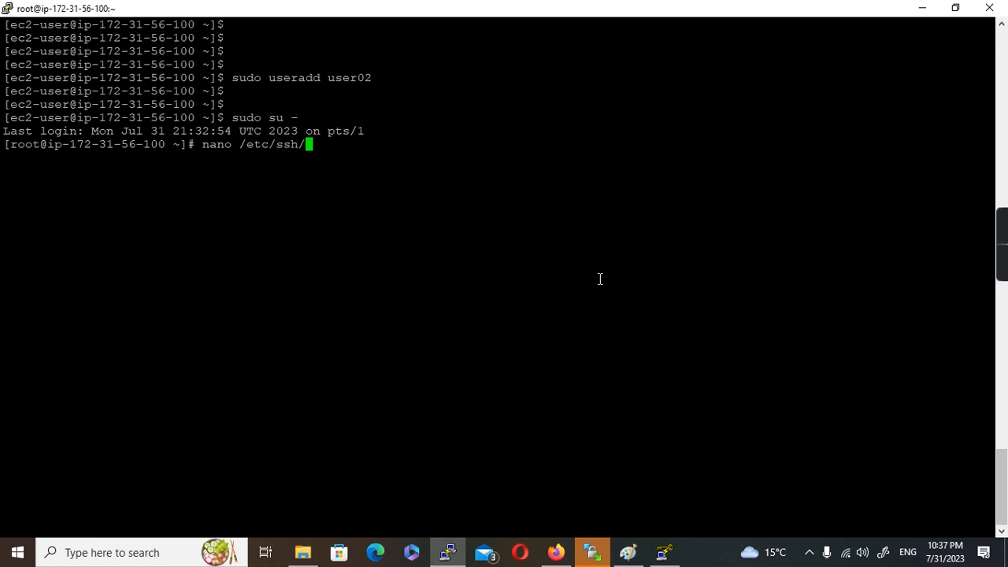
type("ssh")
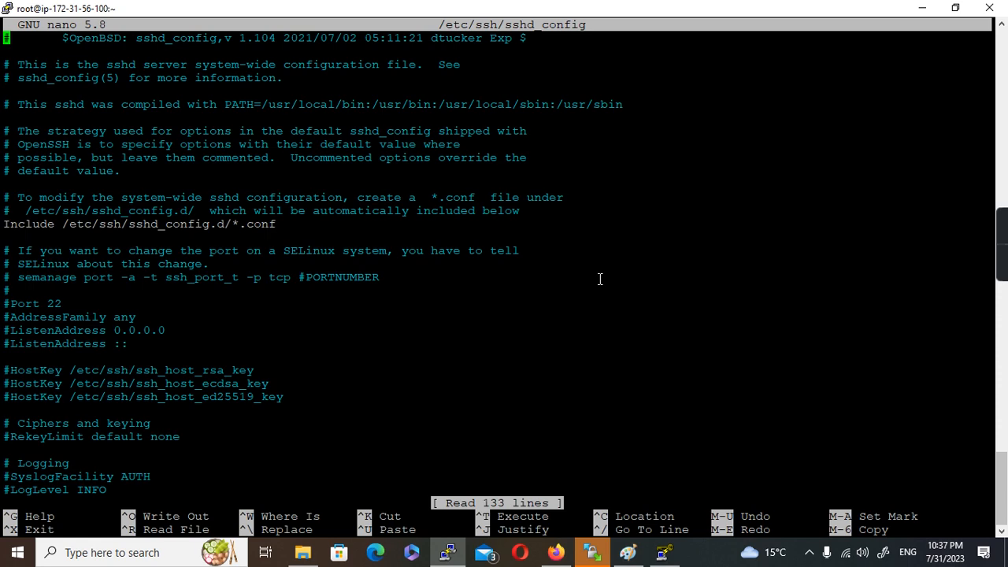
key("ctrl+x")
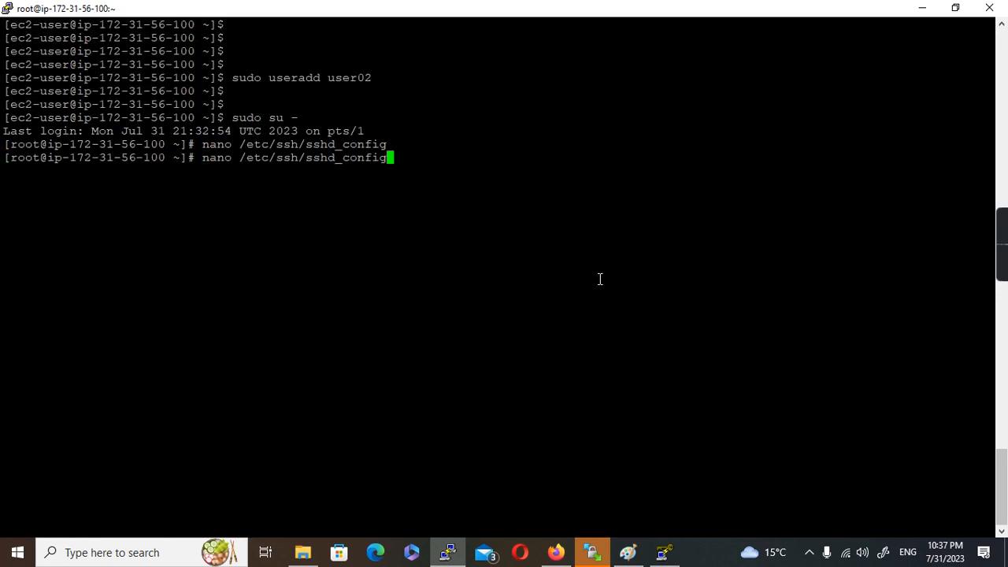
double_click(314, 157)
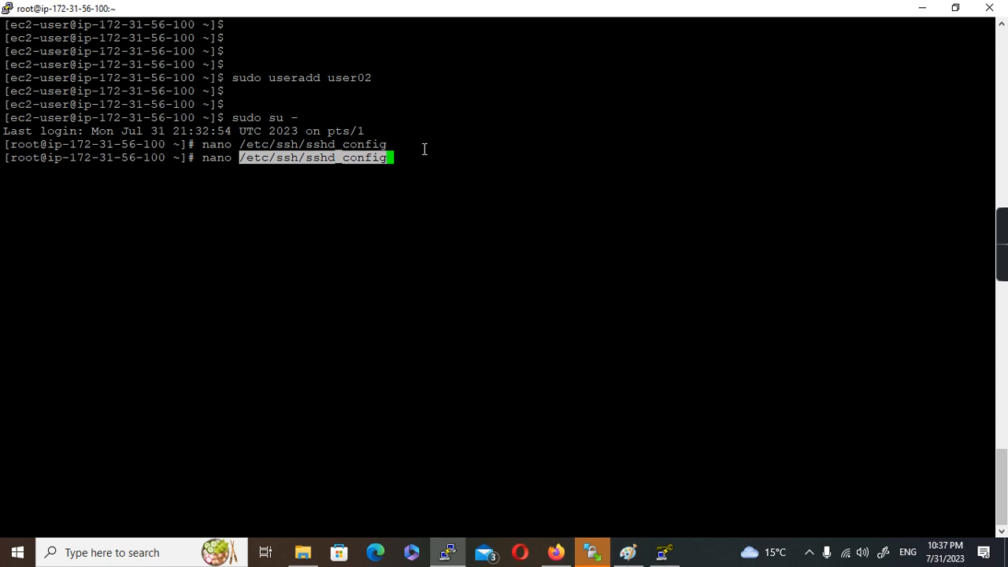
mouse_move(495, 142)
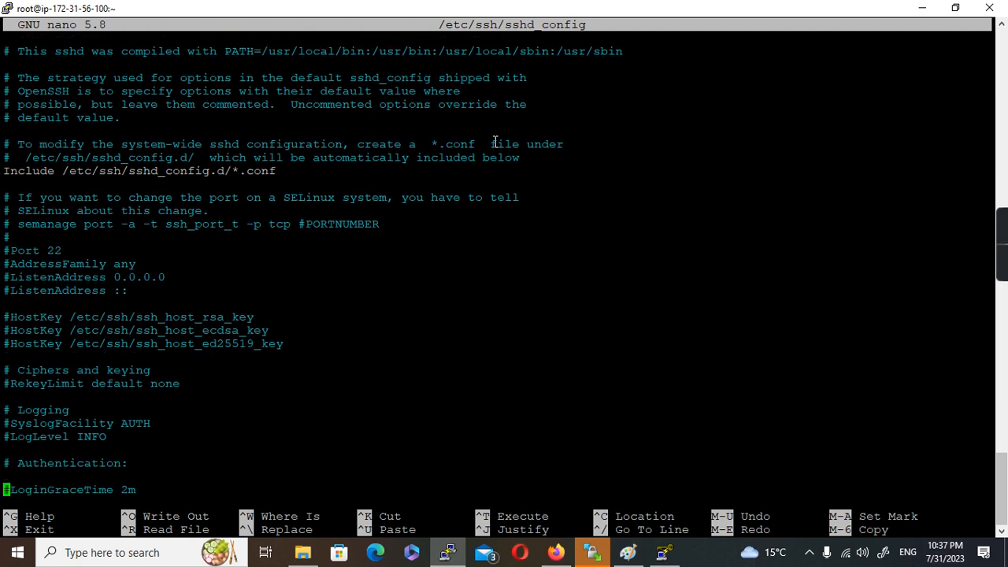
Change PasswordAuthentication from no to yes in sshd_config and save the file.
scroll("down", 3)
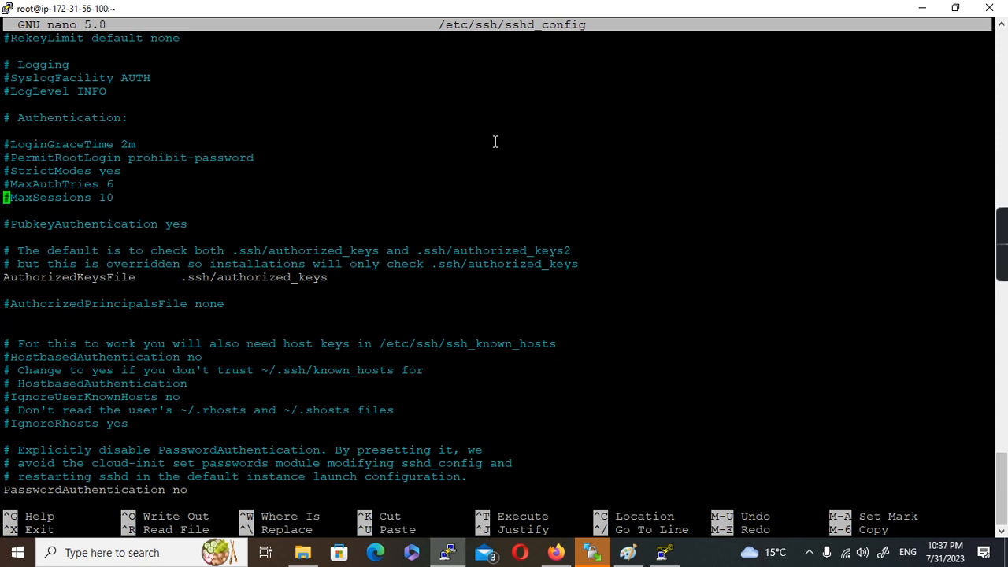
key("Down")
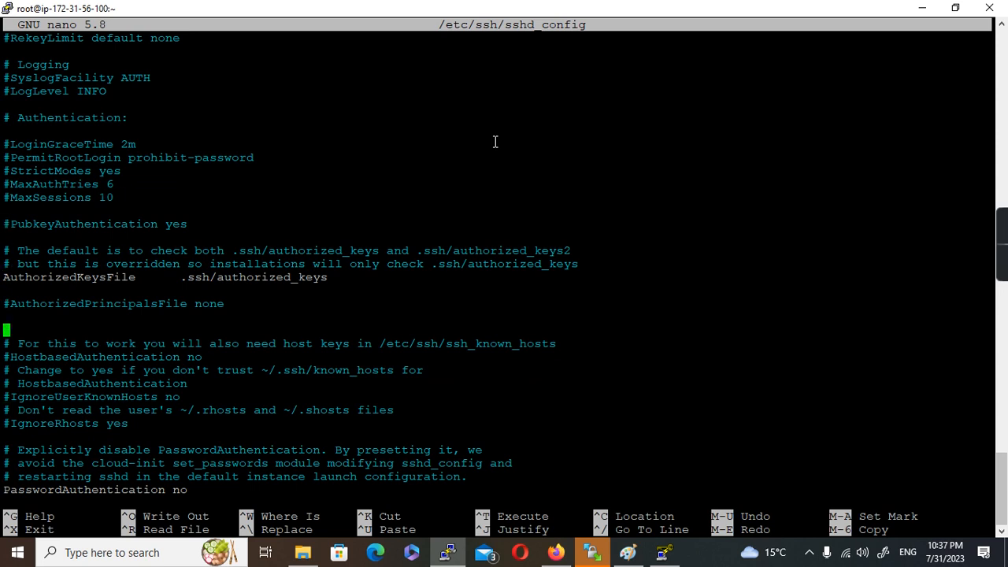
scroll("down", 3)
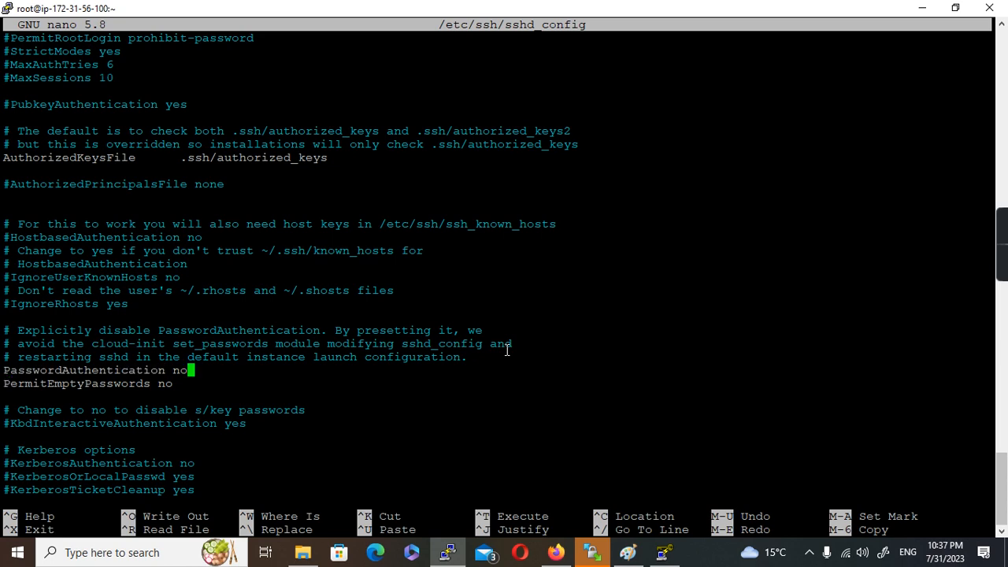
type("yes")
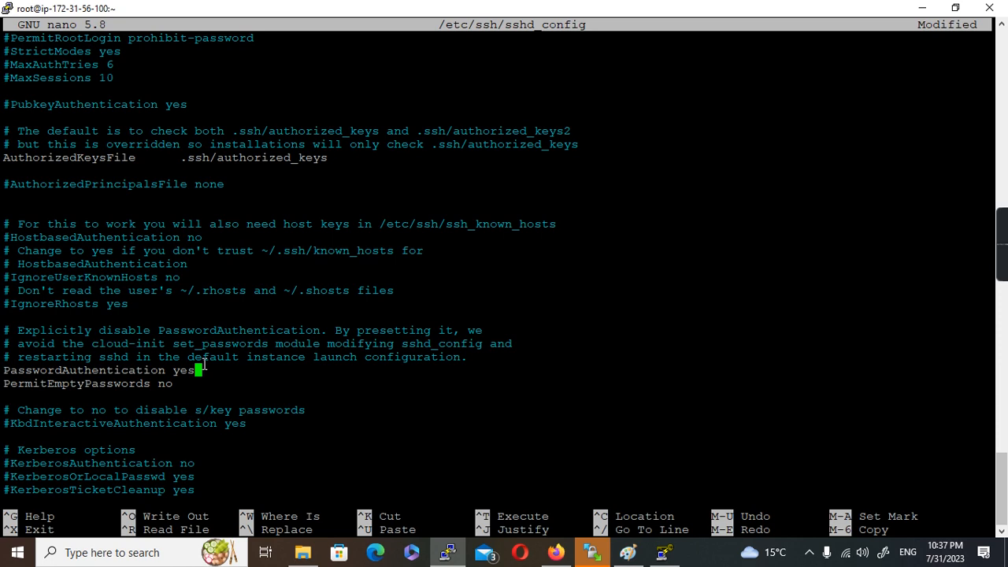
key("ctrl+o")
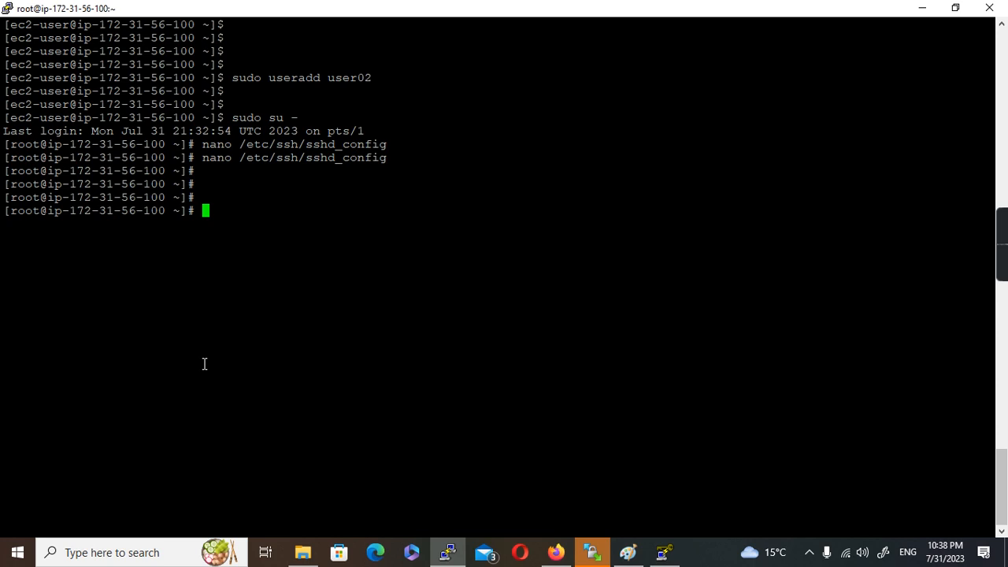
Restart the SSH daemon with service sshd restart and select the earlier sshd_config path.
type("service sshd")
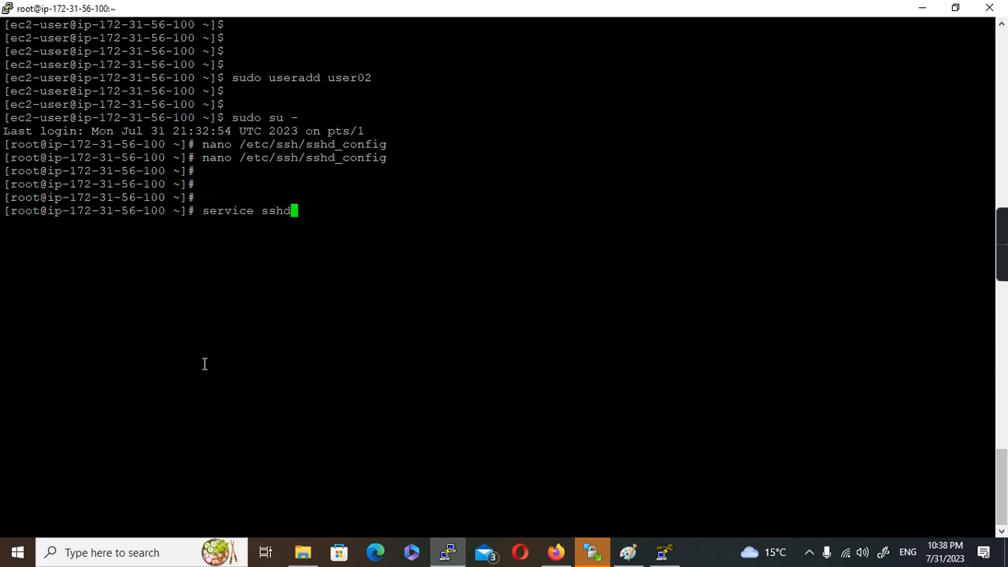
type("\" \"")
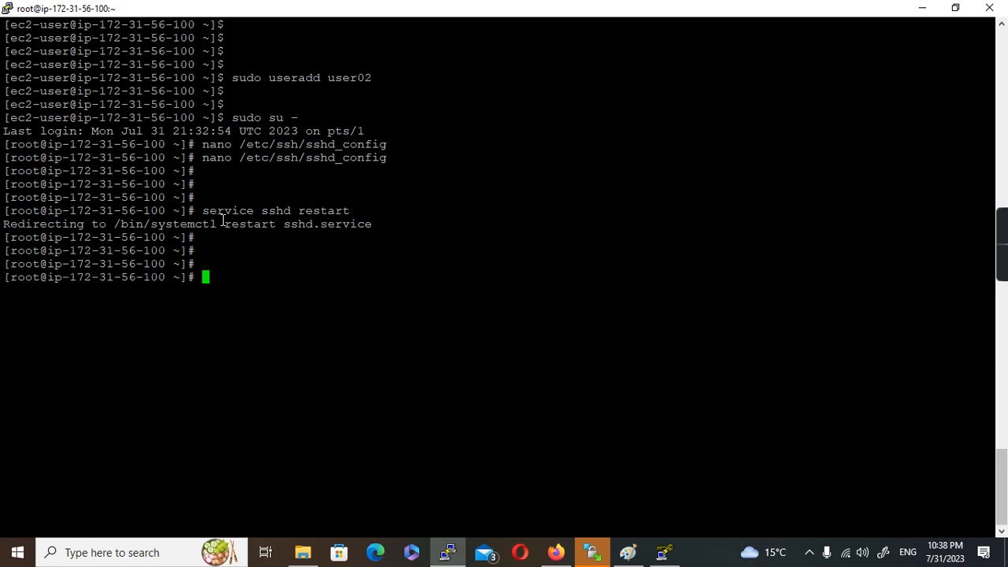
double_click(312, 157)
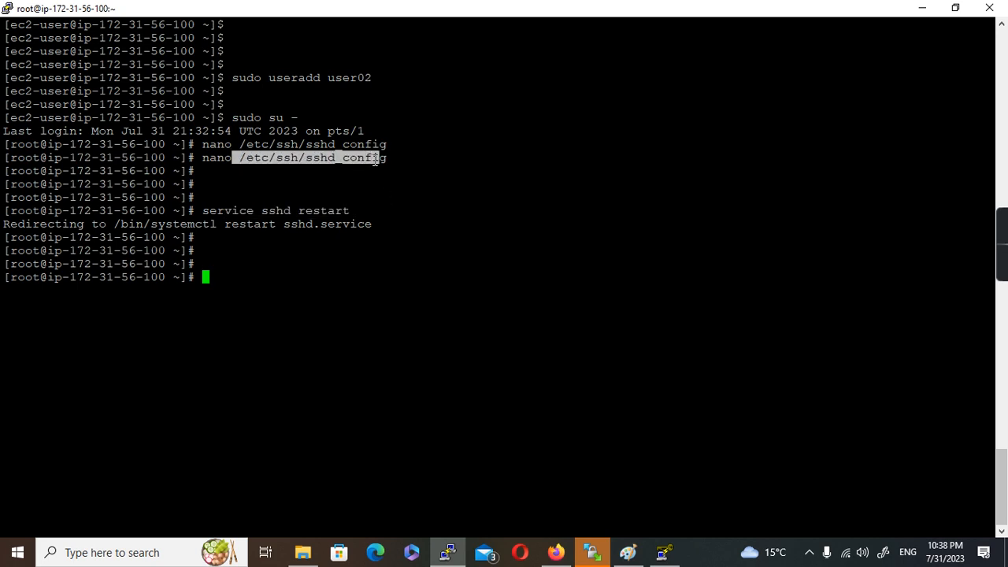
mouse_move(393, 157)
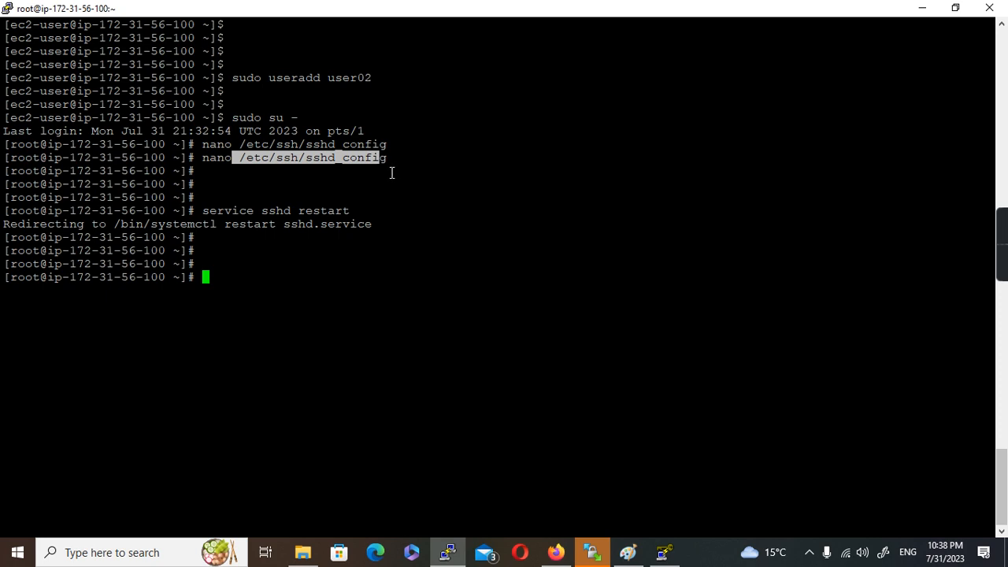
mouse_move(386, 167)
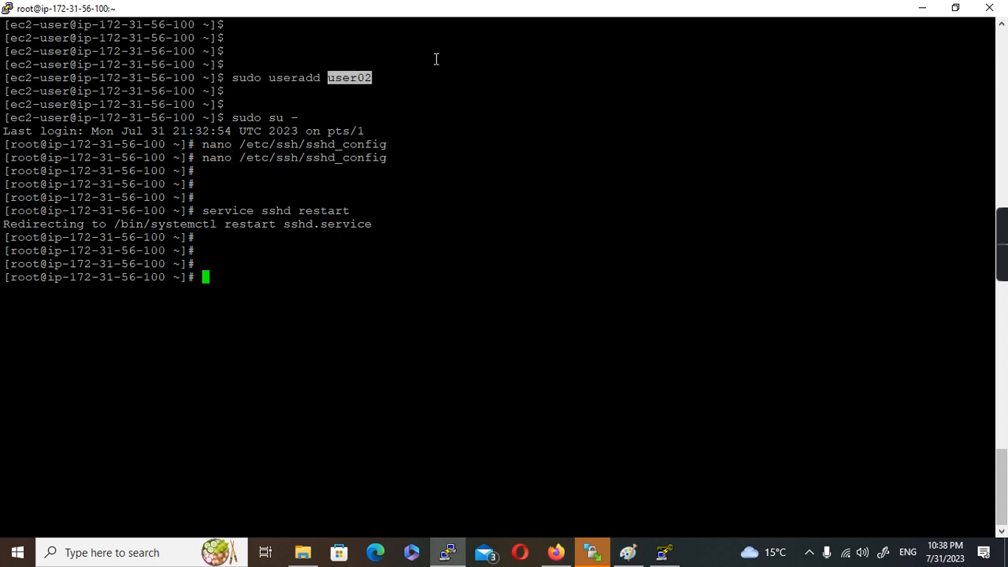
Set user02's password with passwd user02, rerunning it after the mismatch error.
type("passwd")
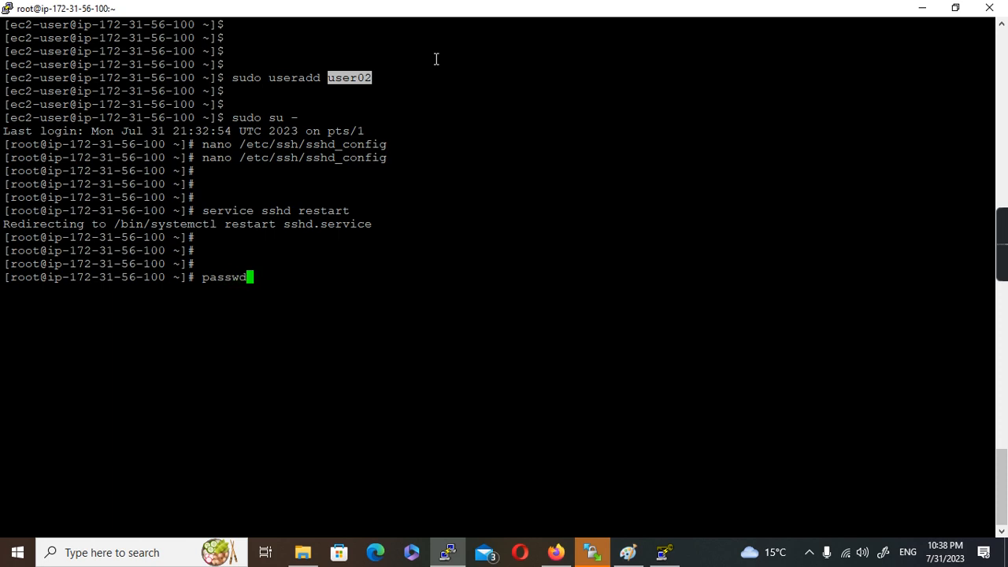
type("user02")
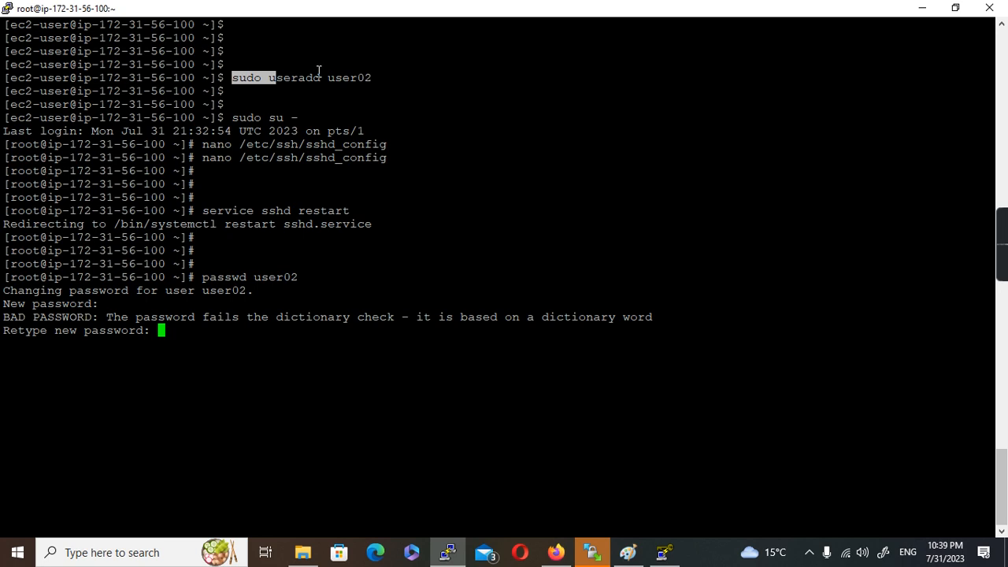
mouse_move(203, 67)
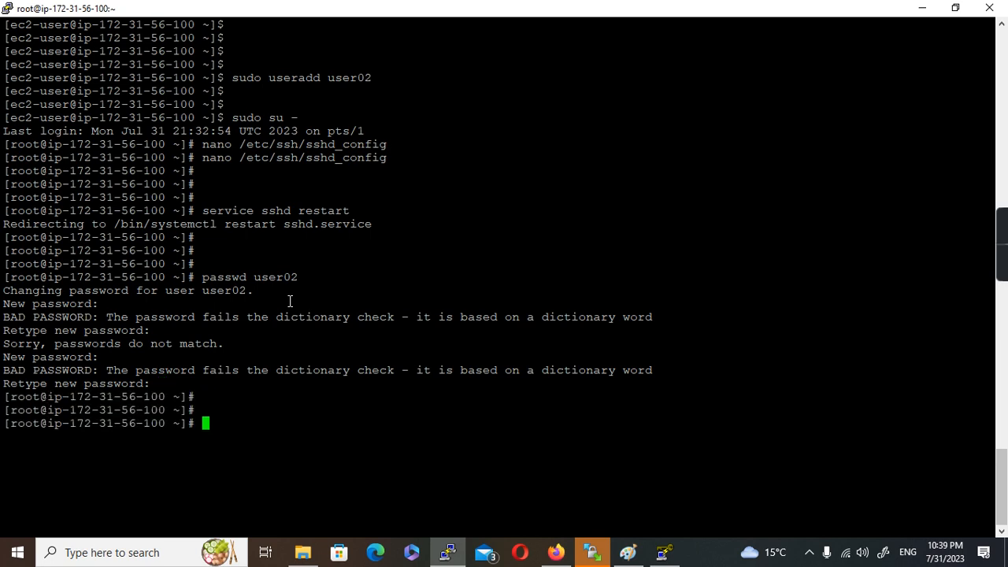
type("passwd user02")
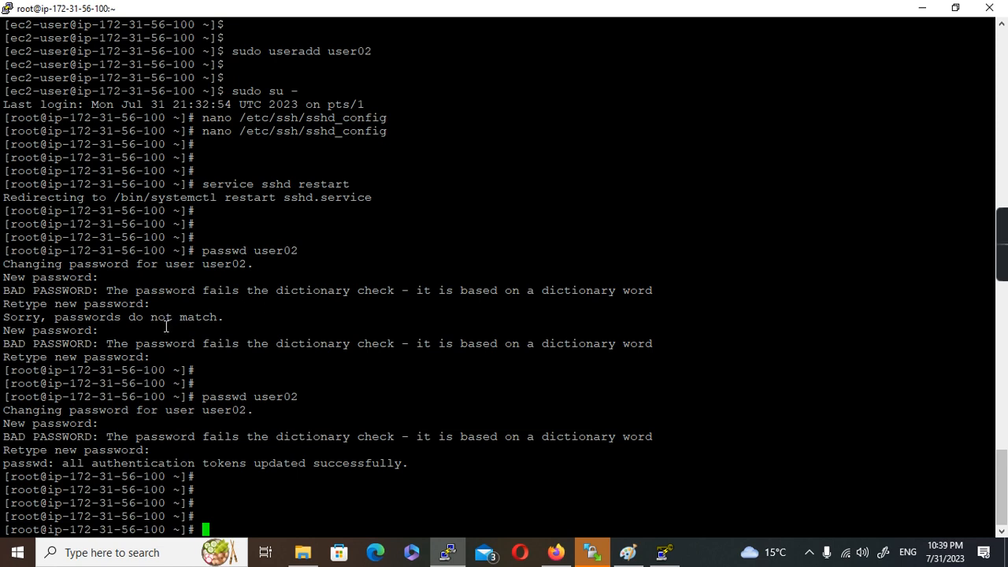
mouse_move(297, 17)
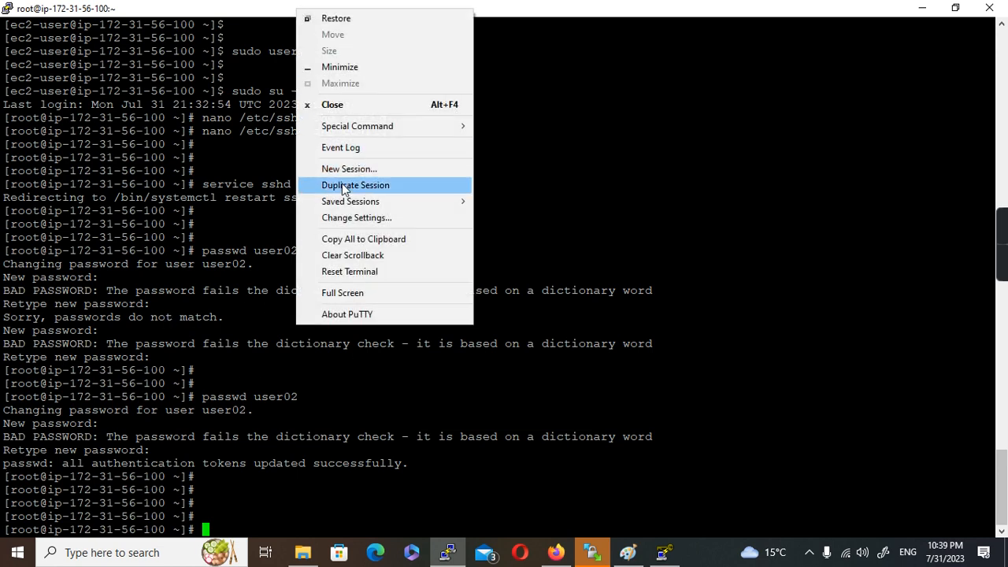
Duplicate the PuTTY session and enter user02 at the login prompt.
left_click(355, 185)
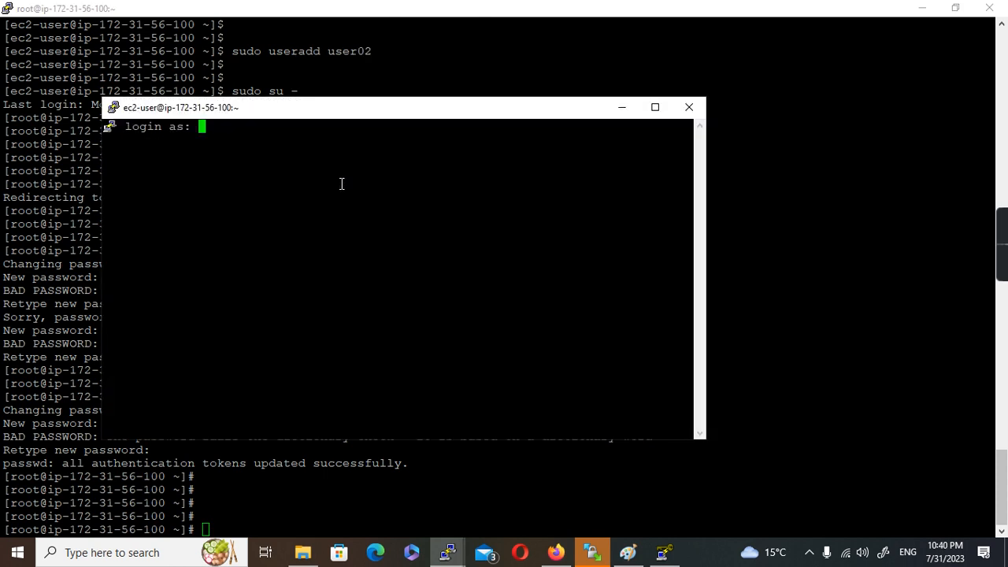
type("user02")
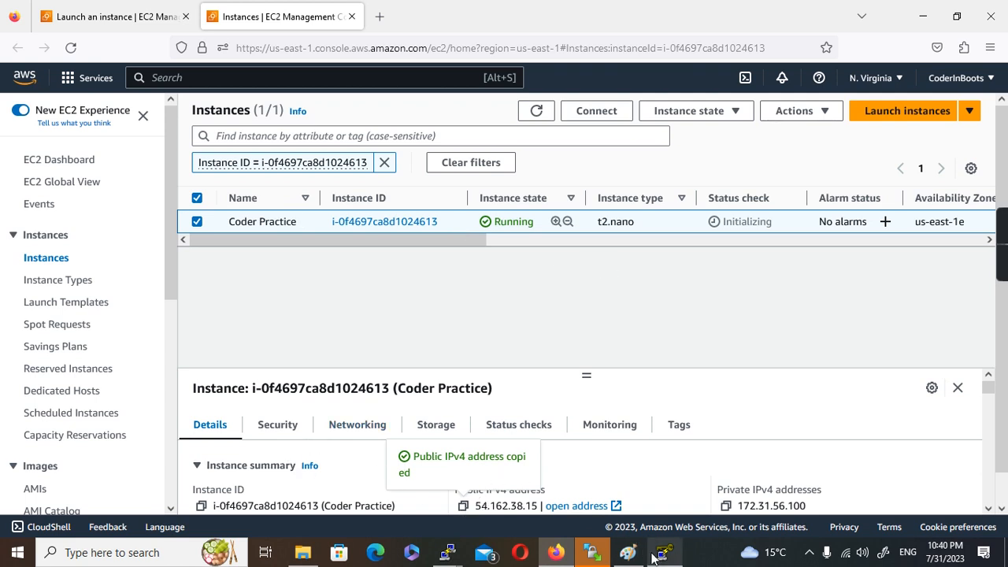
Connect a new PuTTY session to 54.162.38.15, log in as user02, and maximize it.
left_click(664, 551)
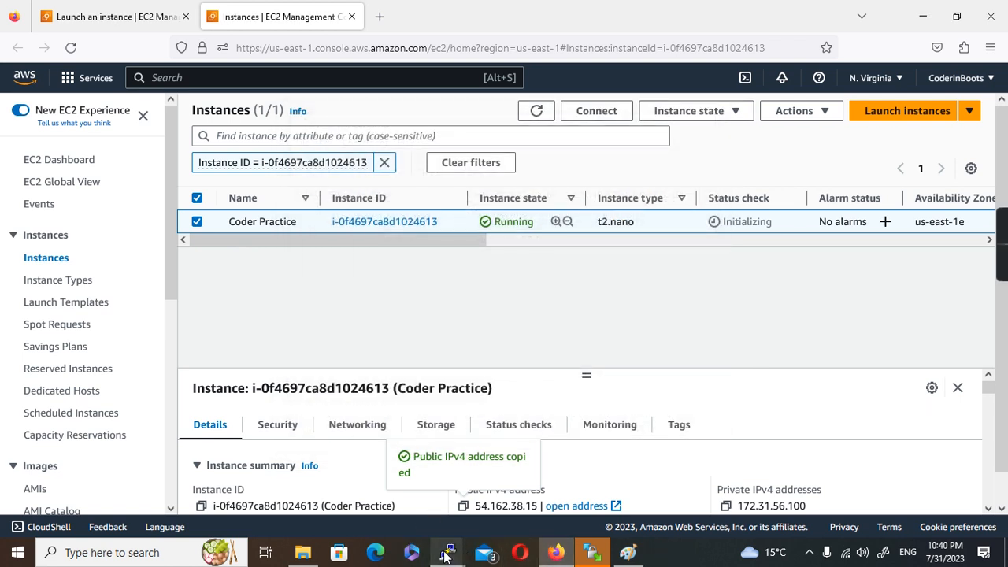
left_click(447, 552)
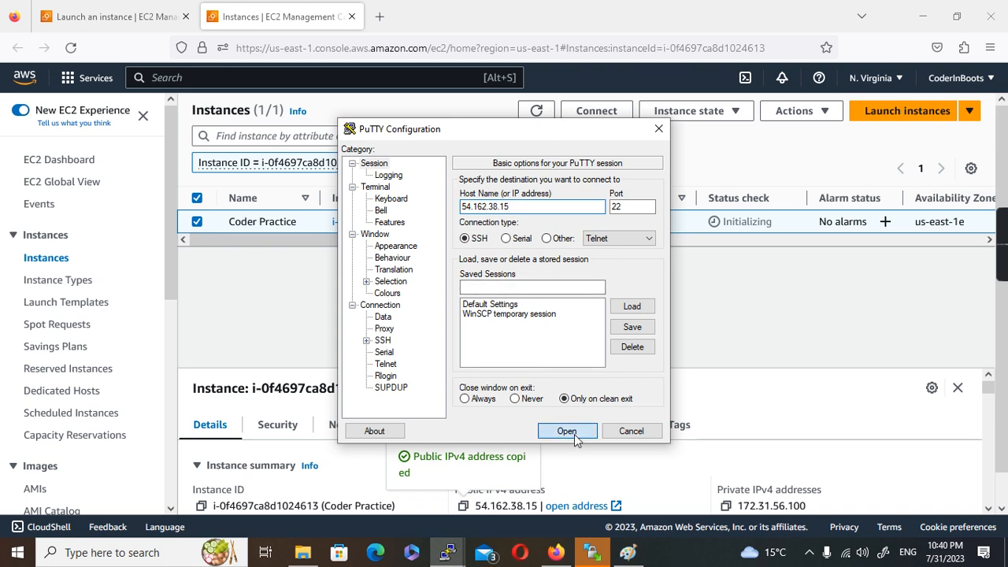
left_click(566, 431)
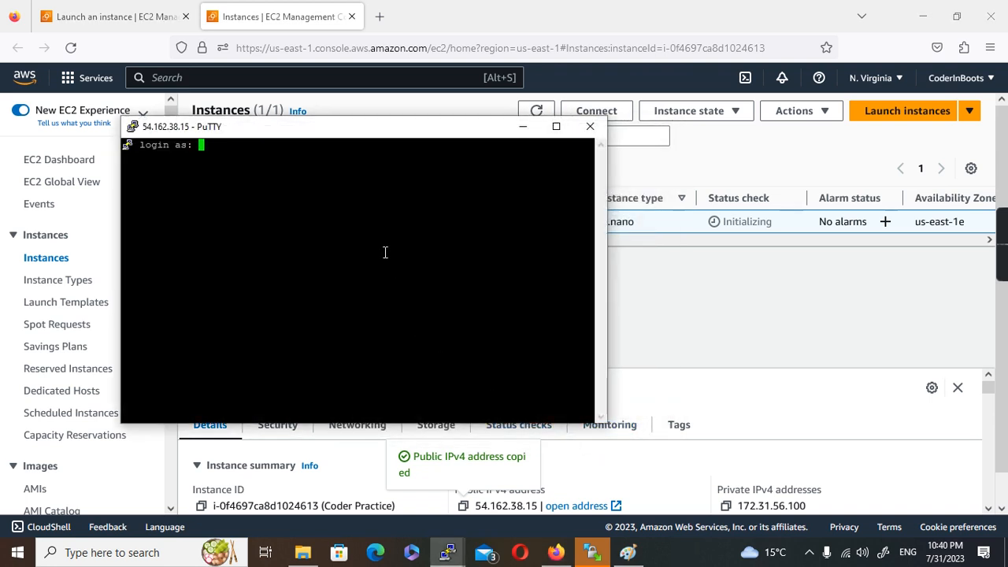
type("user02")
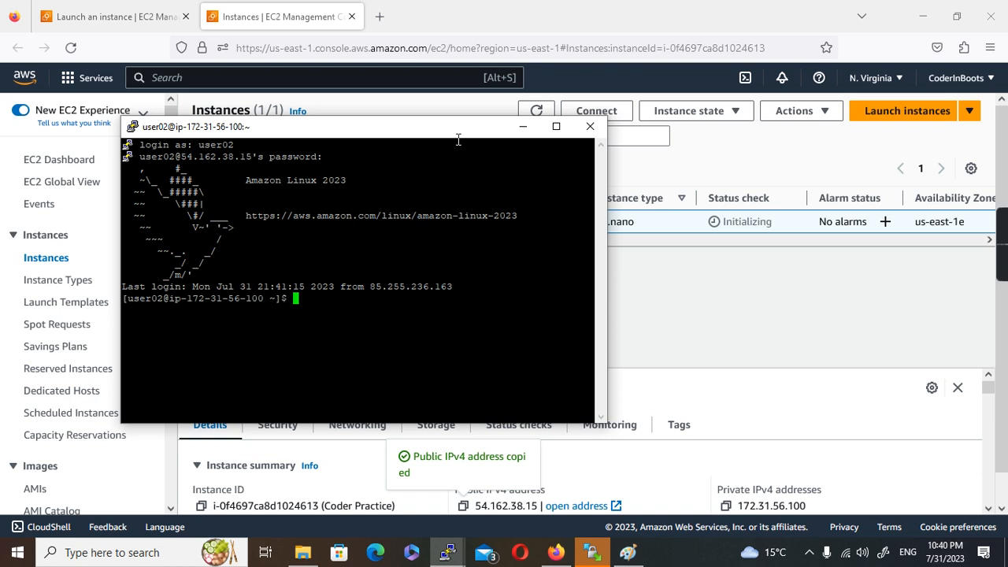
left_click(556, 127)
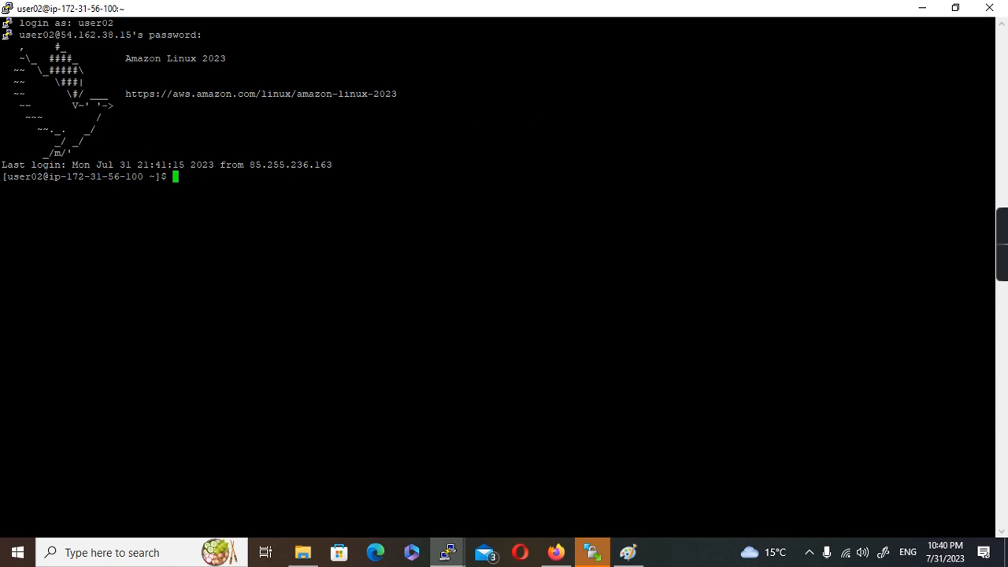
mouse_move(278, 176)
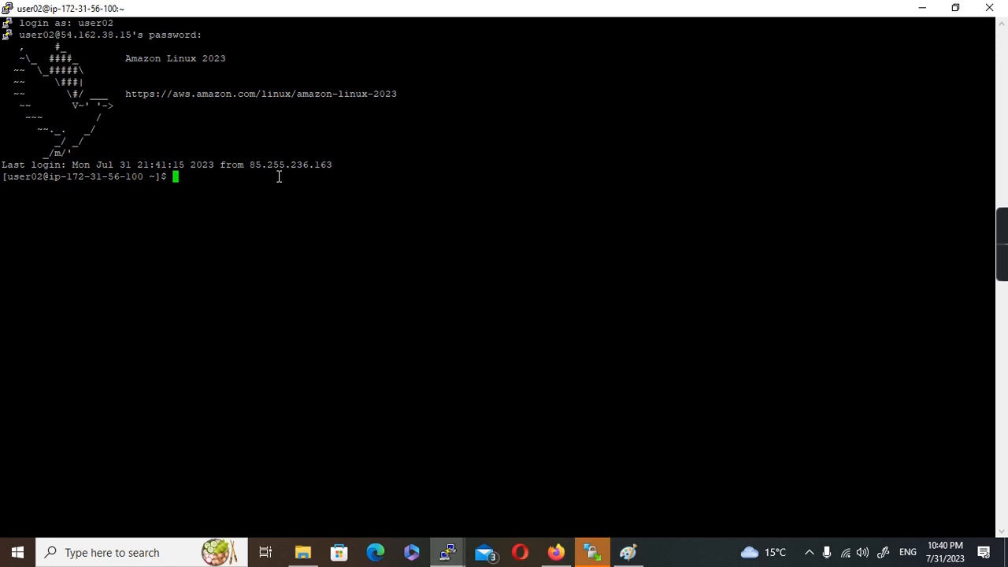
mouse_move(395, 109)
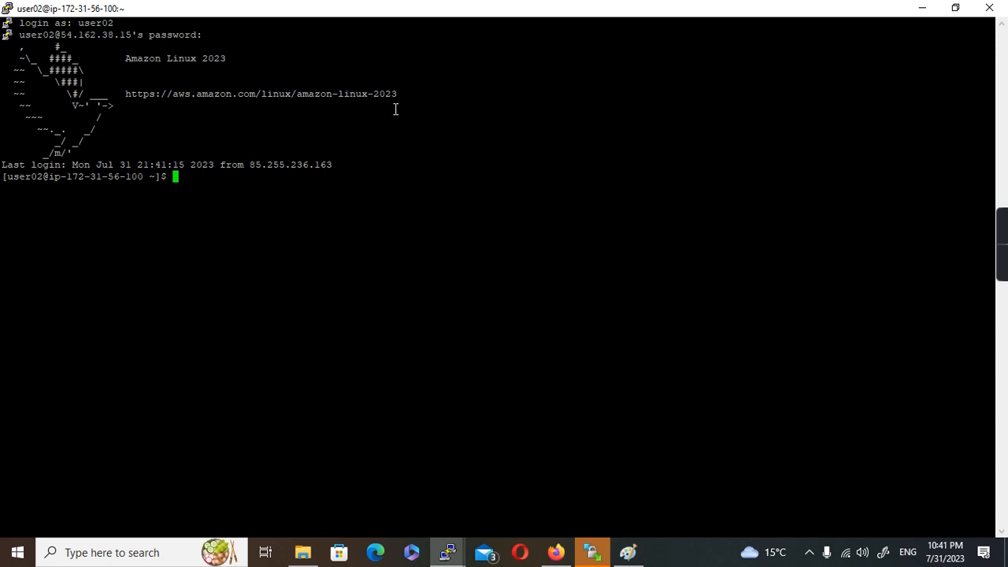
mouse_move(387, 117)
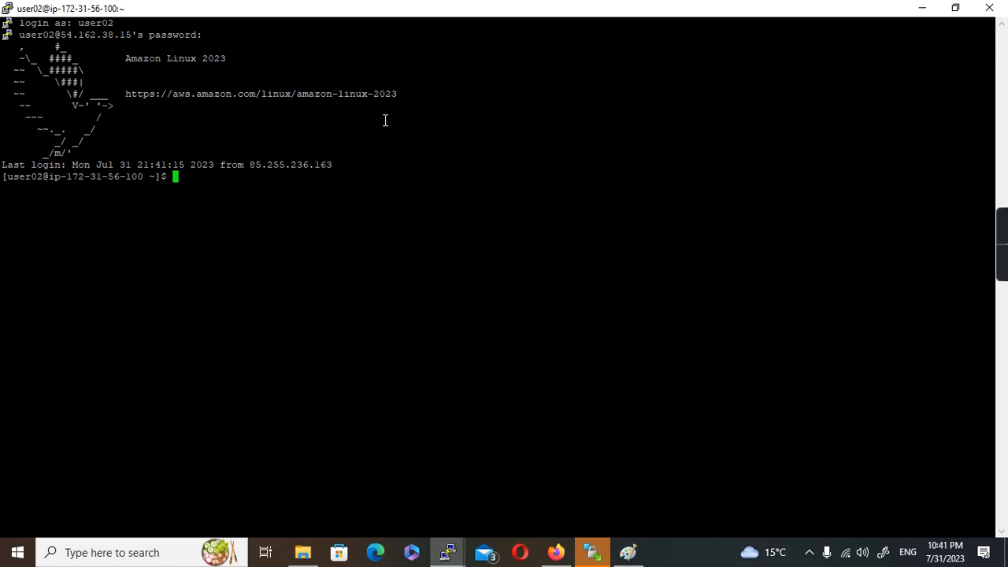
mouse_move(914, 110)
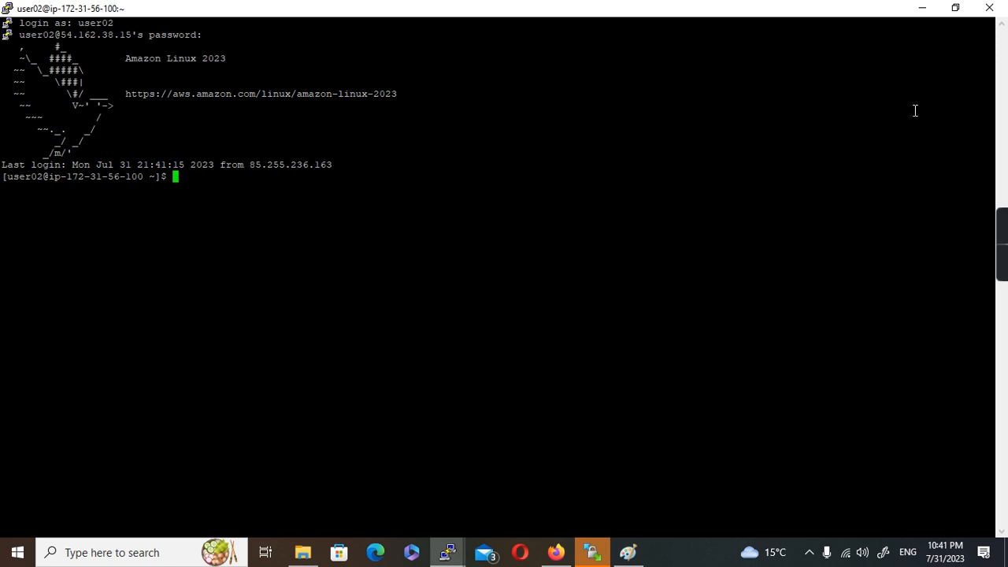